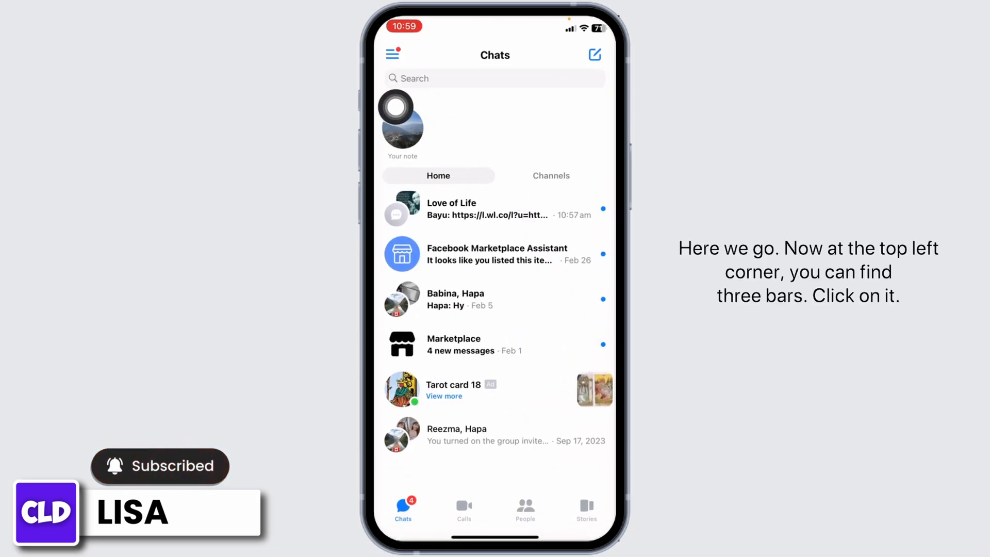
Reach Messenger's Settings screen with Notifications & sounds in view.
click(392, 53)
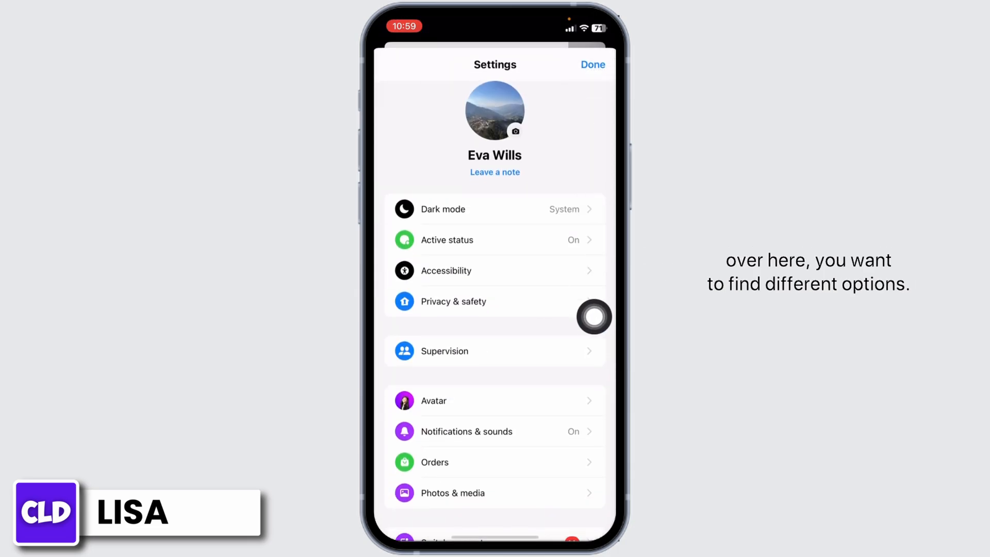
scroll(down, 3)
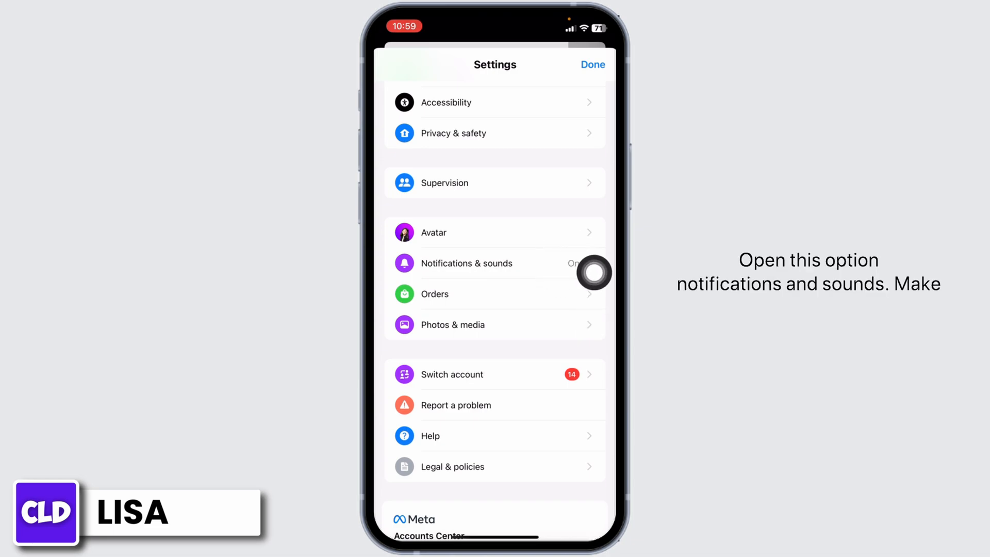
Turn Do Not Disturb off, pick Pop Ding as the text tone, and return to the home screen.
click(465, 263)
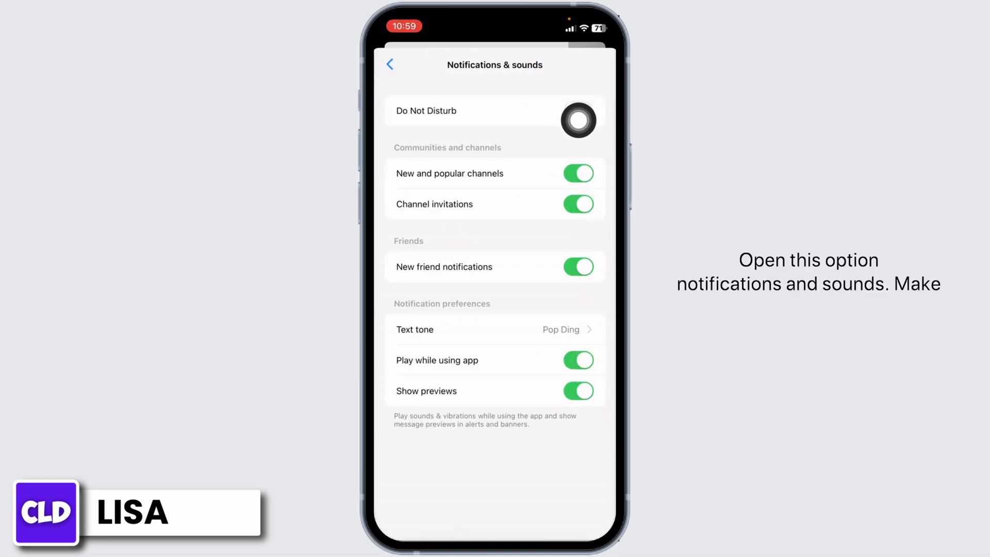
click(578, 120)
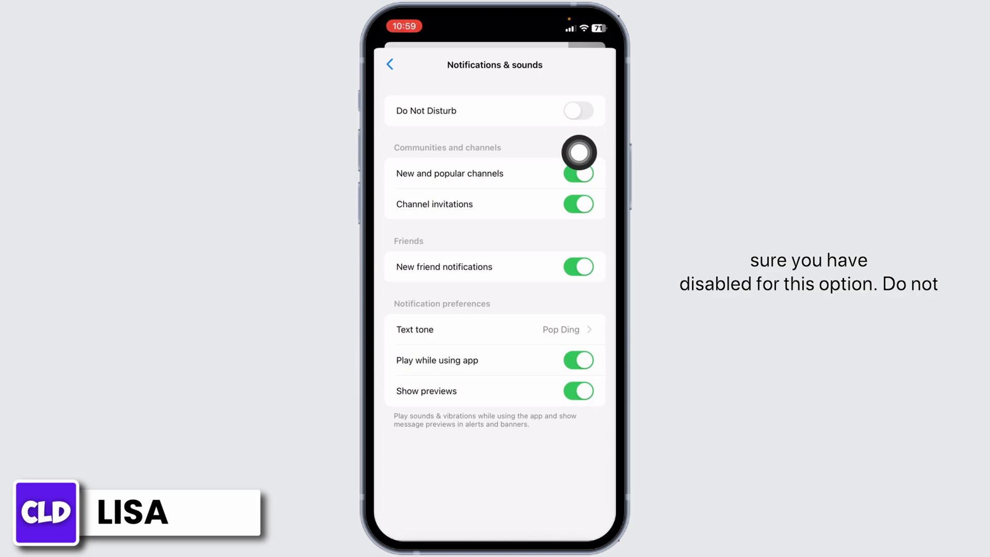
mouse_move(576, 307)
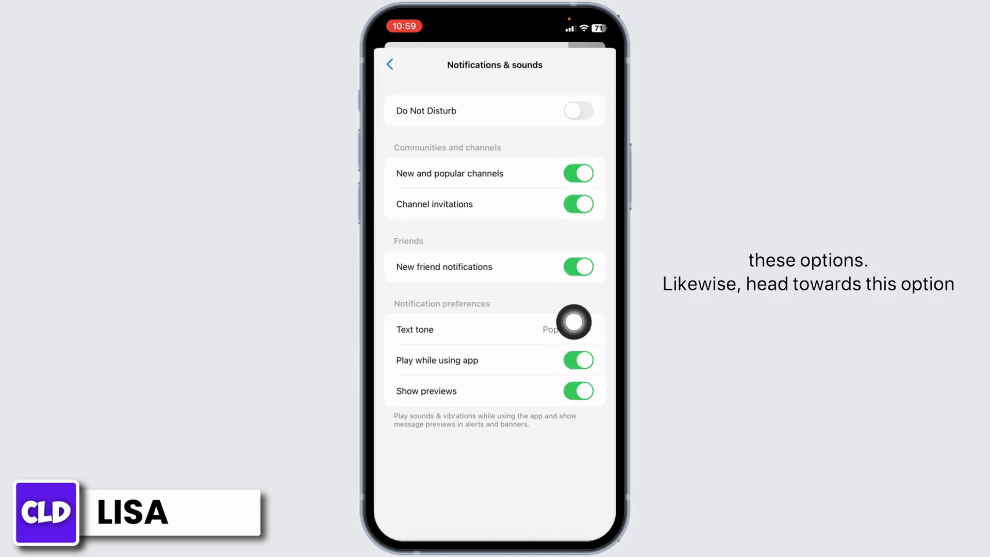
click(443, 329)
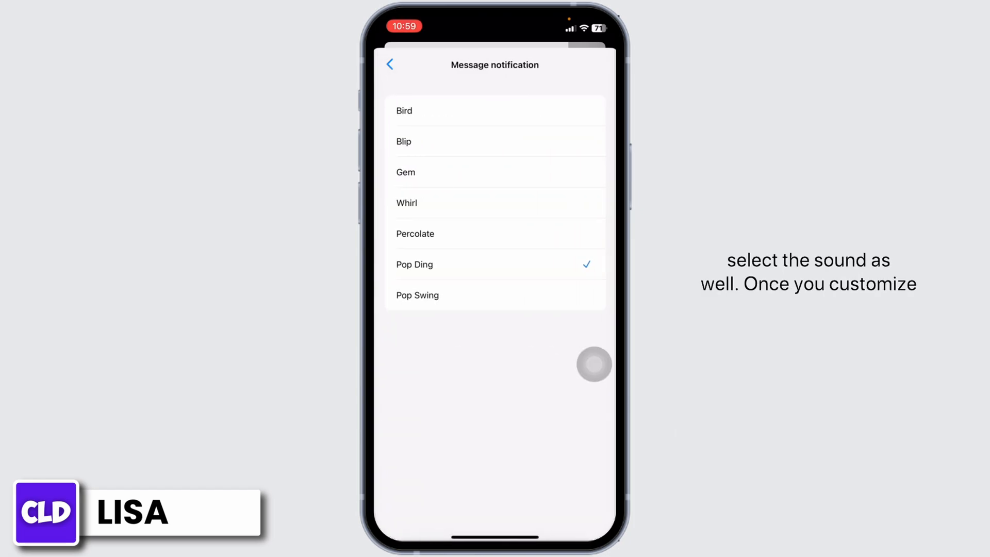
click(390, 64)
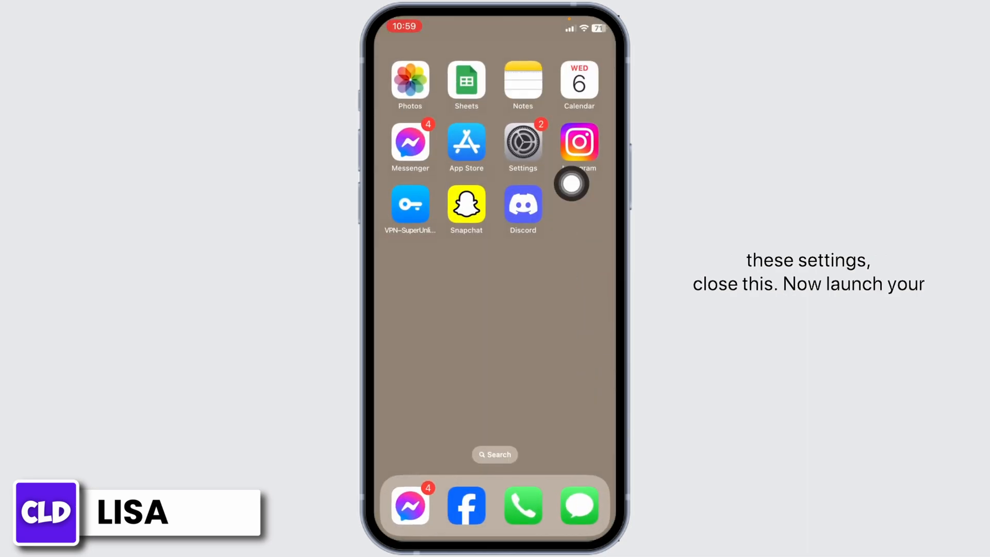
In iOS Settings, confirm Messenger notifications allow alerts, sounds and badges, then return to its permissions page.
click(522, 141)
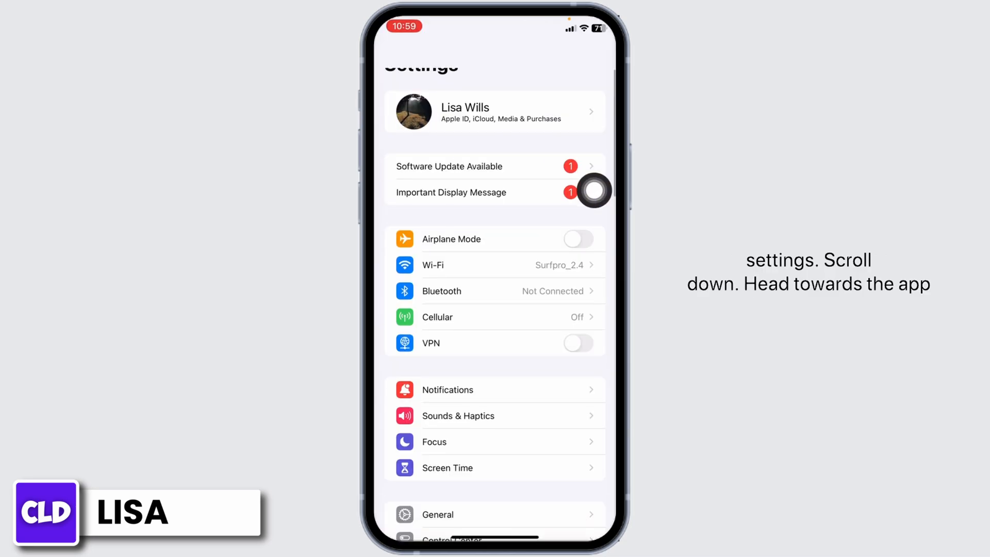
scroll(down, 3)
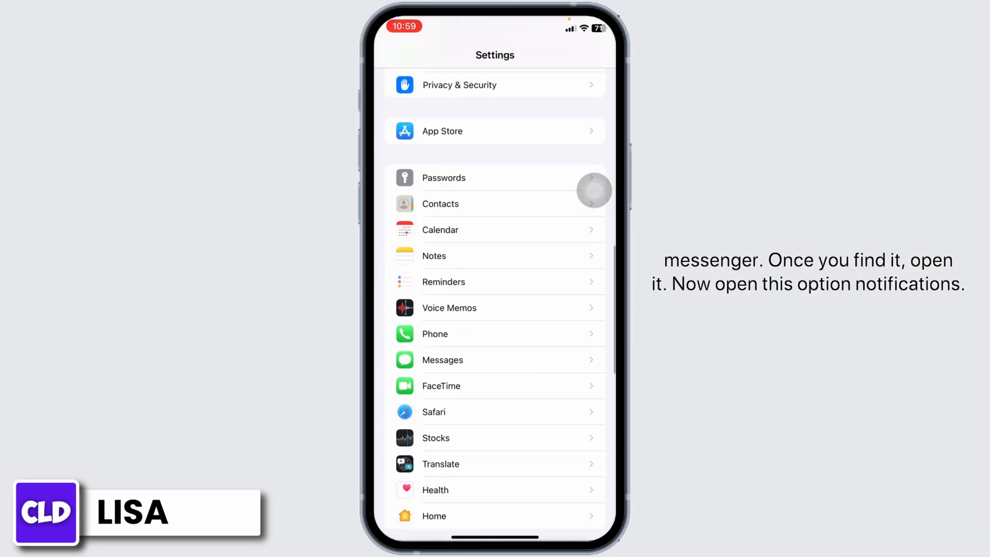
scroll(down, 3)
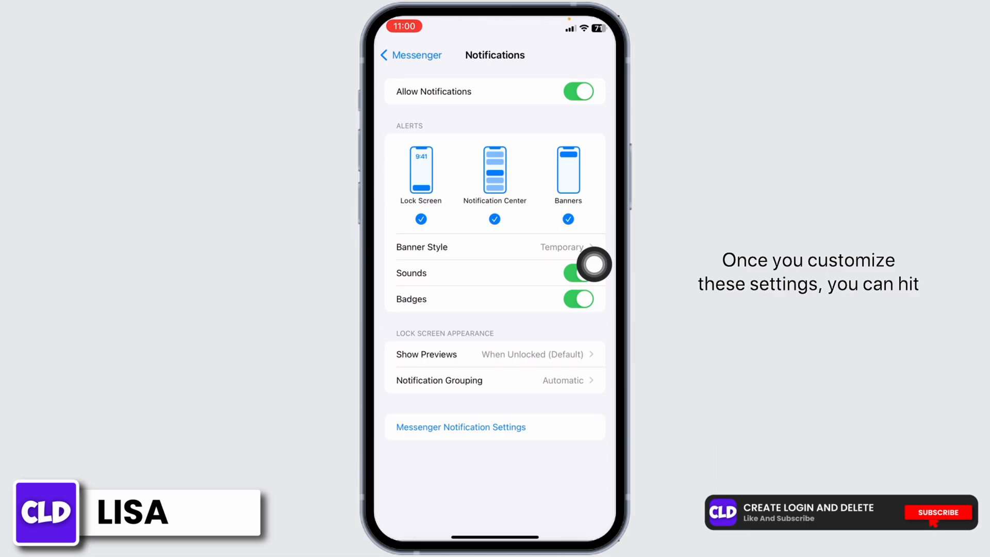
click(407, 55)
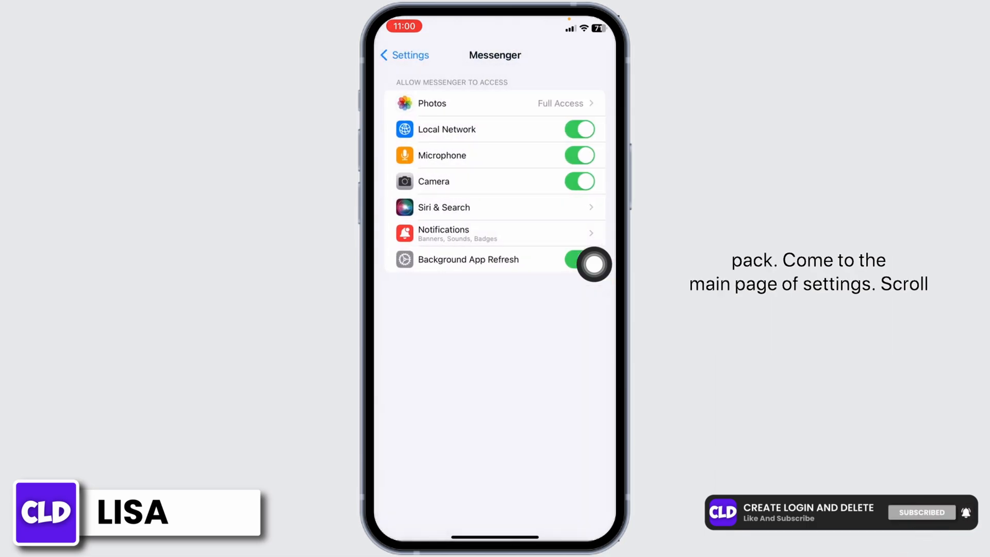
Show the iPhone Storage list under General, with Messenger at 401.5 MB.
click(404, 55)
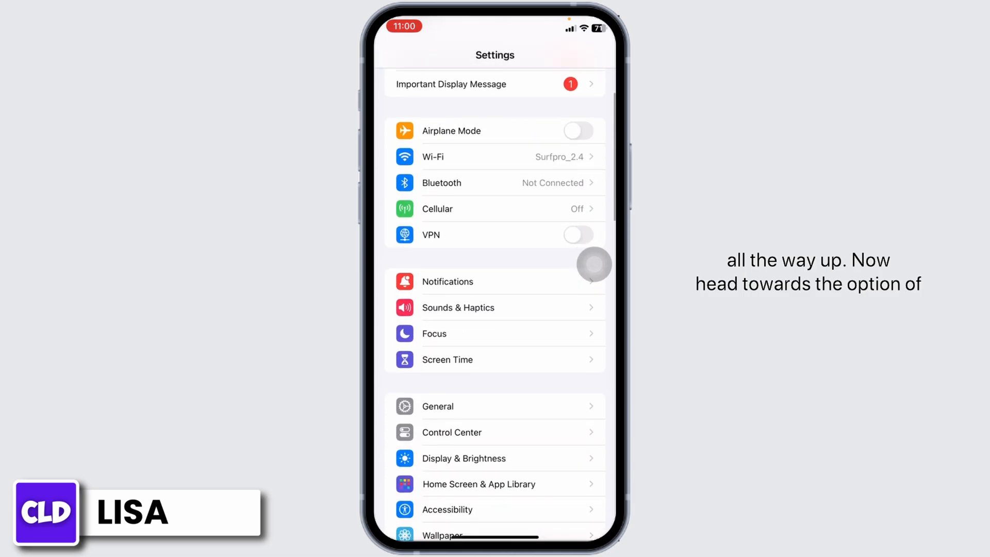
click(438, 407)
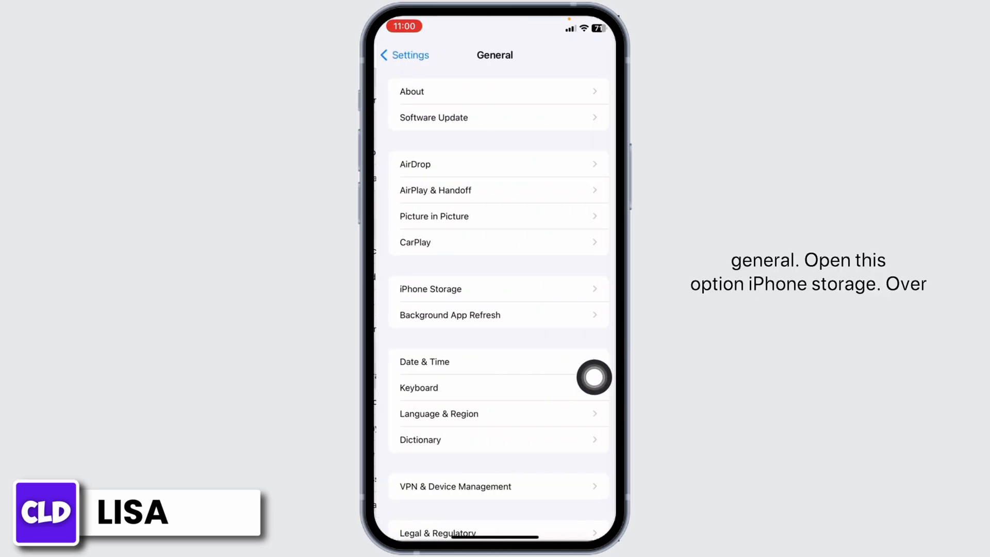
click(429, 289)
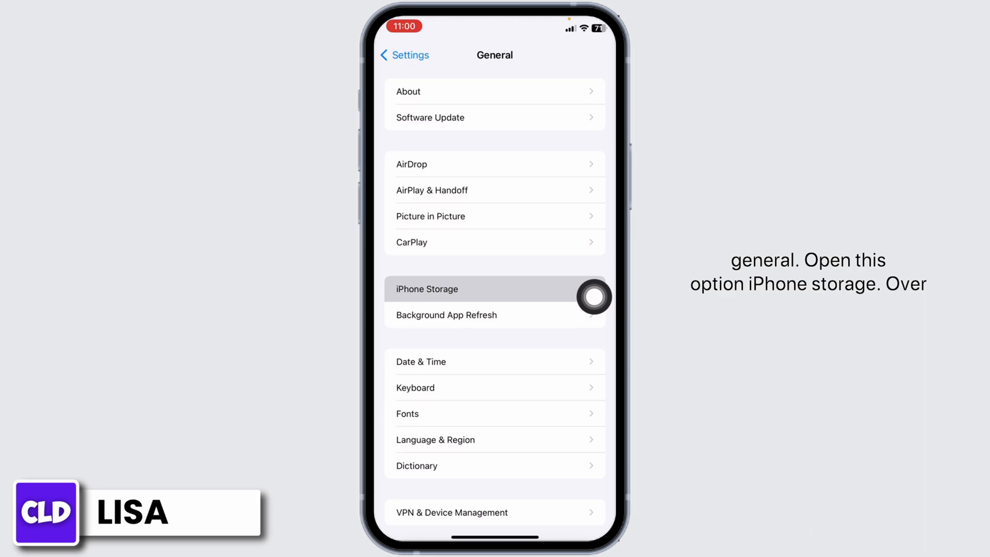
click(427, 289)
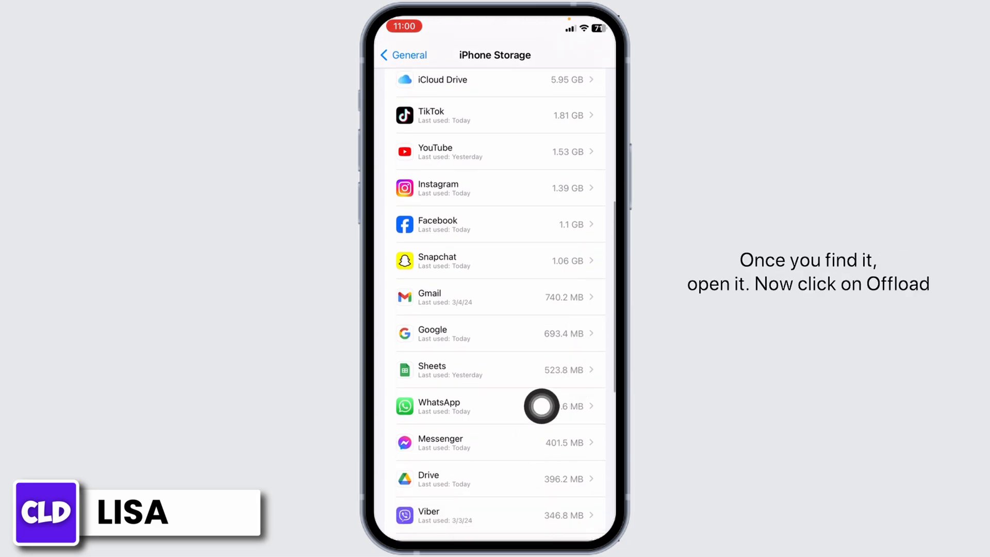
Offload Messenger keeping its documents and data, then set it to reinstall.
click(440, 443)
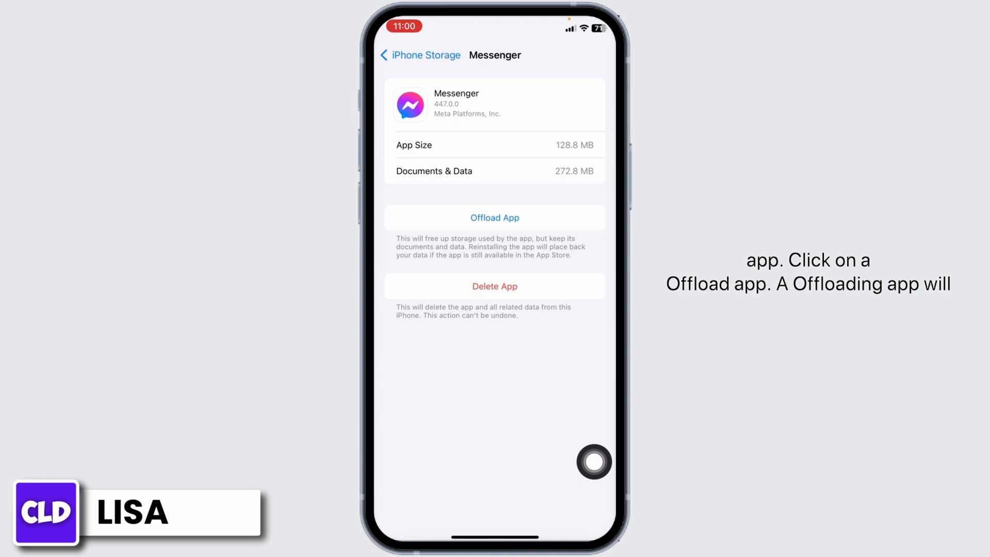
click(495, 217)
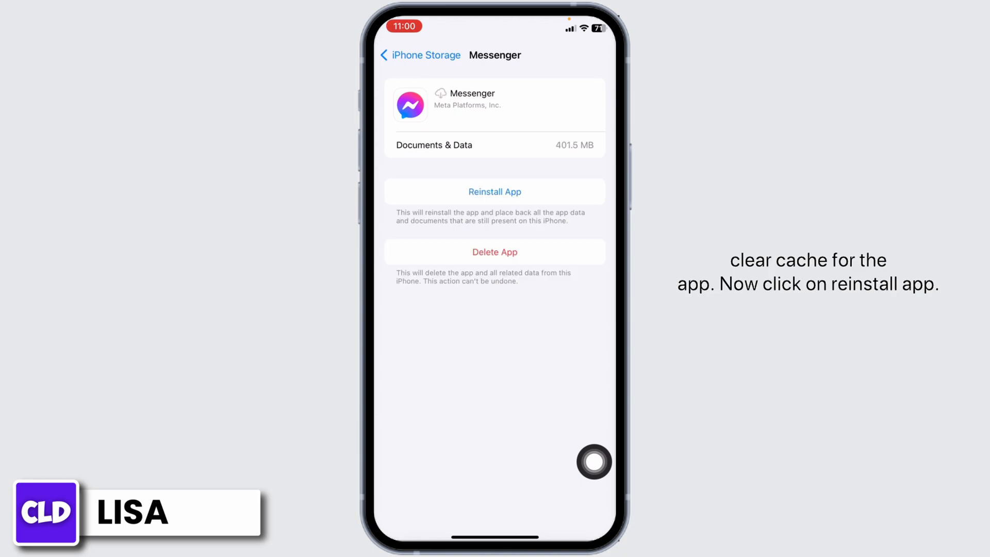
click(495, 191)
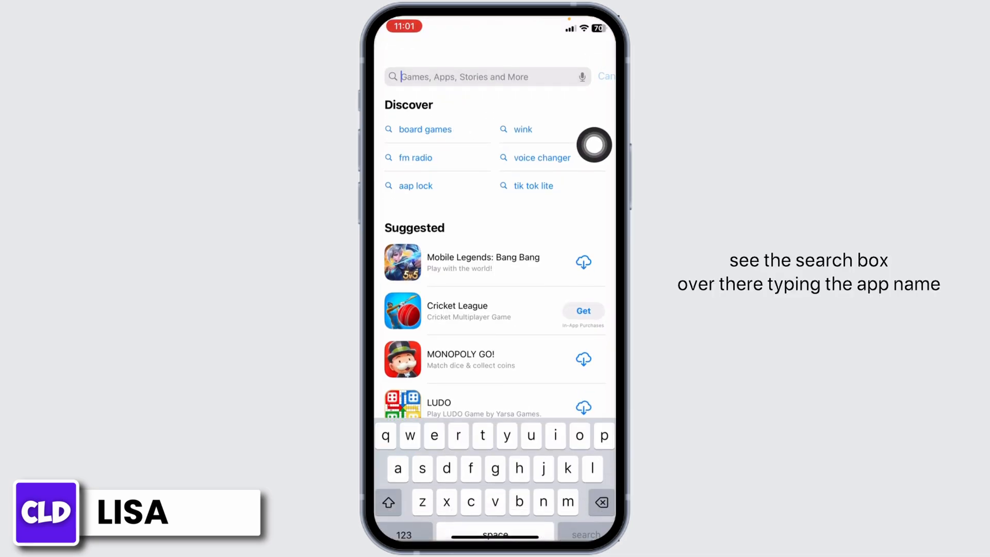
Search the App Store for 'messenger' to check for an Update button.
text(messenger)
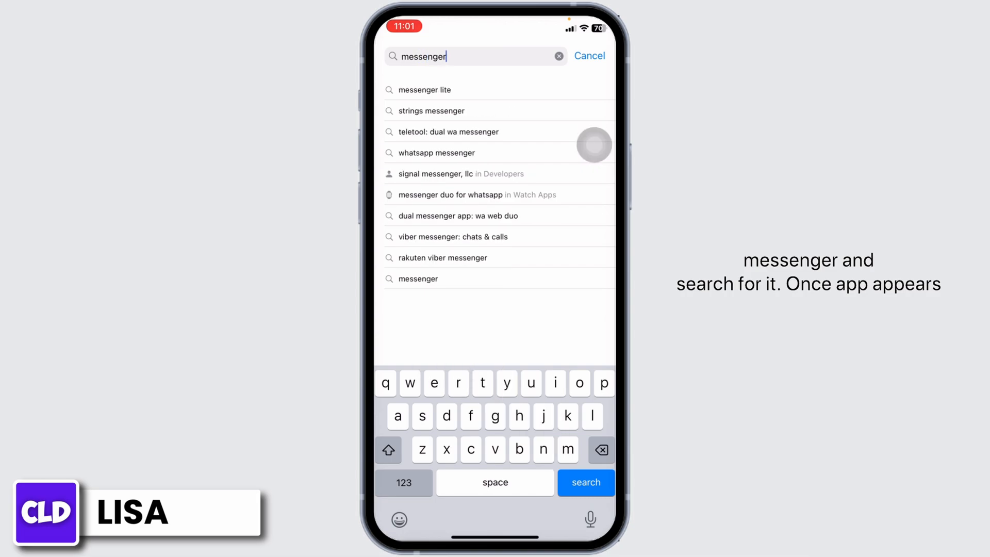
click(583, 483)
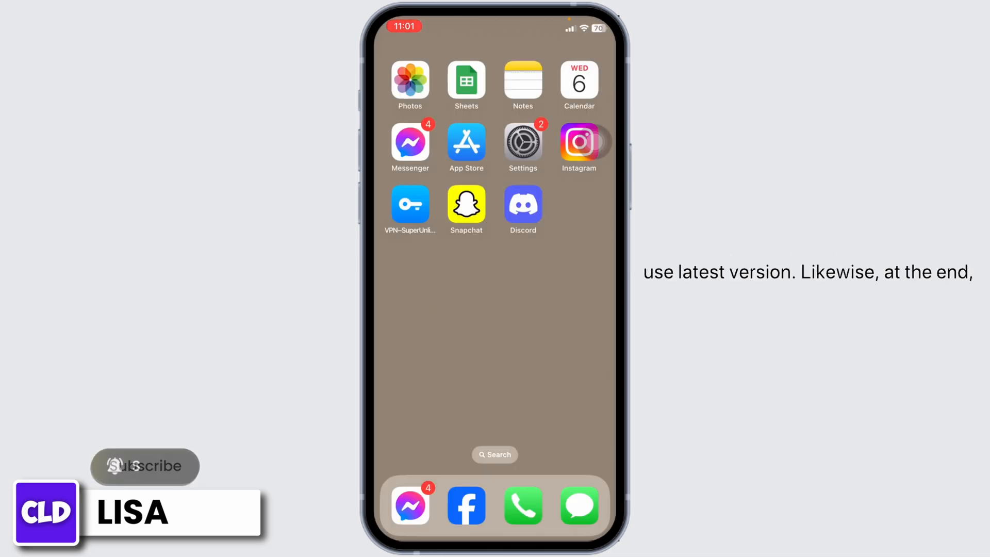
click(145, 467)
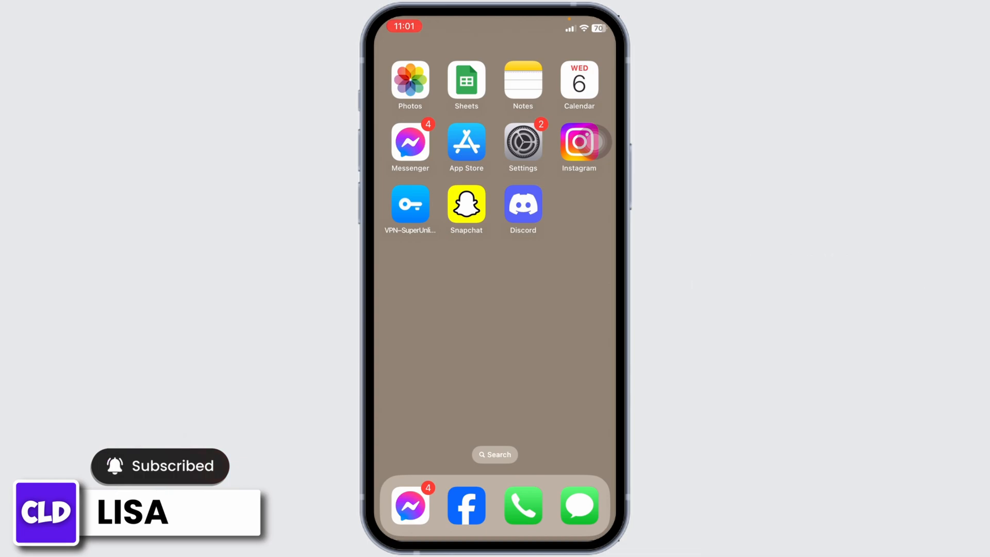